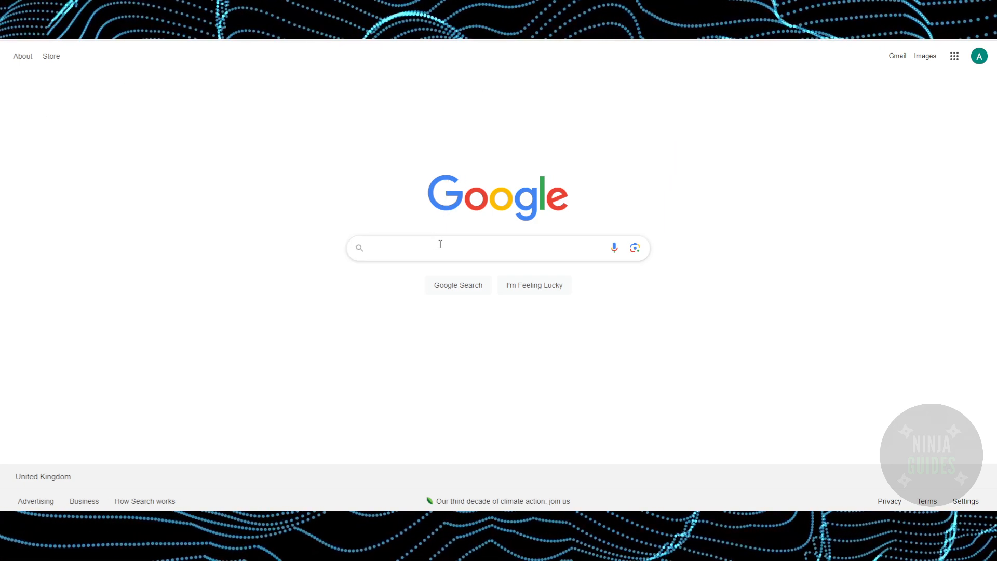
Search Google for 'buy assetto corsa' using the suggestion after typing 'BUY ASSE'
{"action": "type", "text": "BUY"}
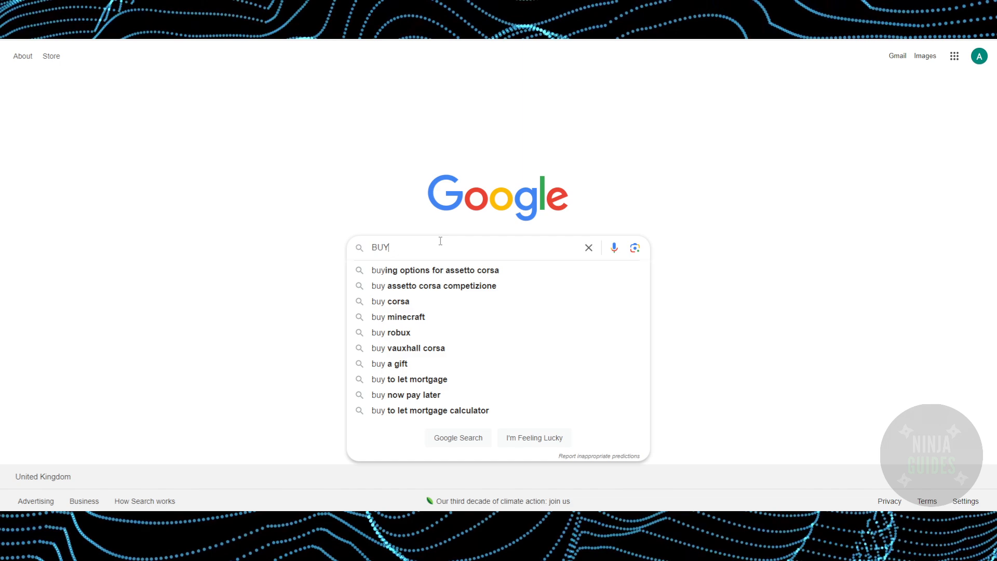
{"action": "type", "text": "ASSE"}
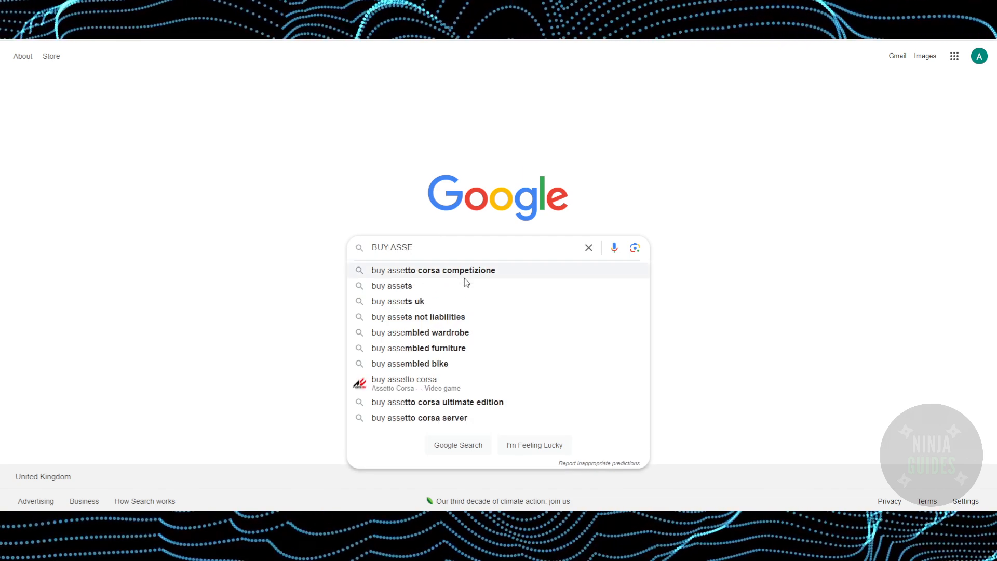
{"action": "left_click", "coordinate": [430, 270]}
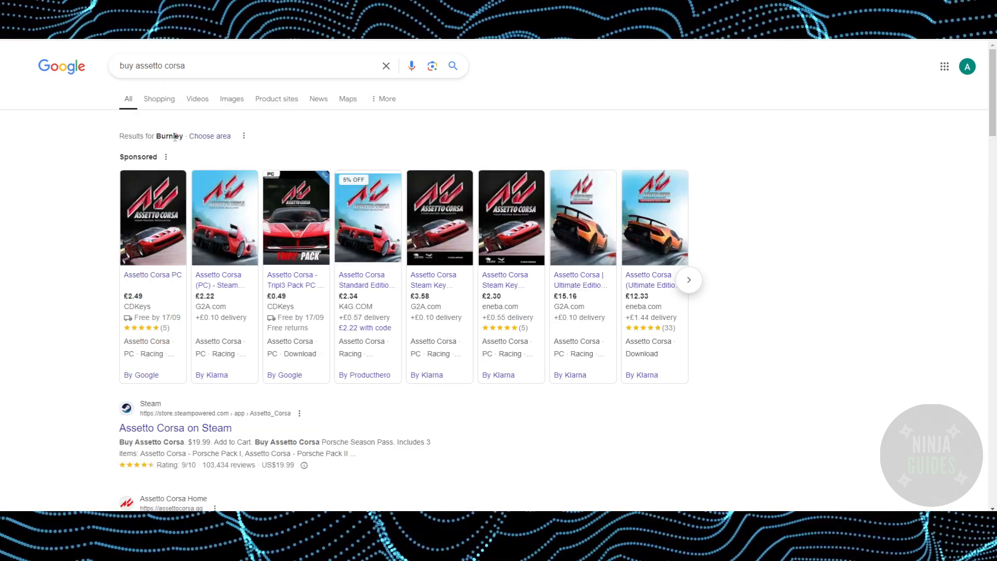
{"action": "mouse_move", "coordinate": [175, 427]}
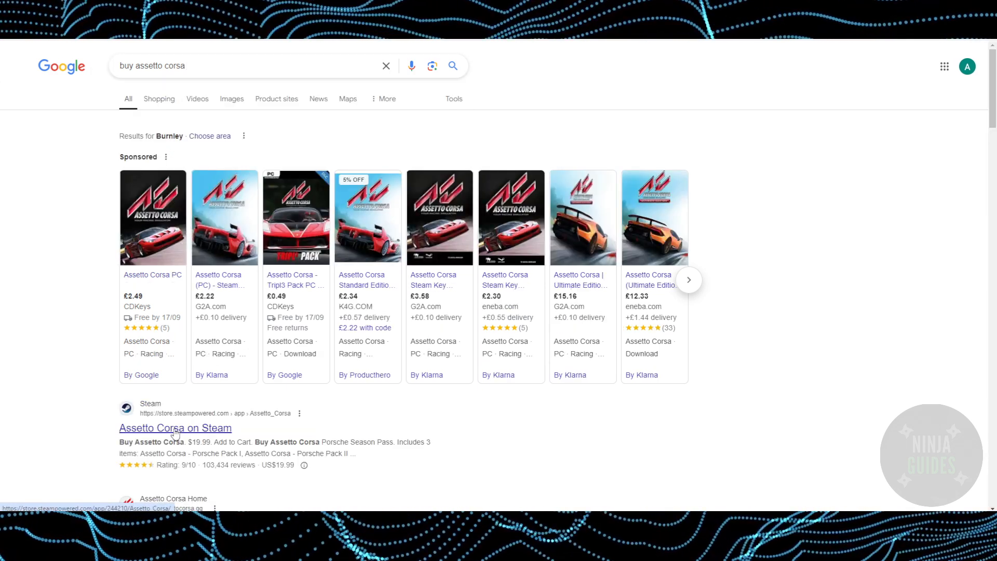
Open the 'Assetto Corsa on Steam' result from the search results
{"action": "left_click", "coordinate": [175, 427]}
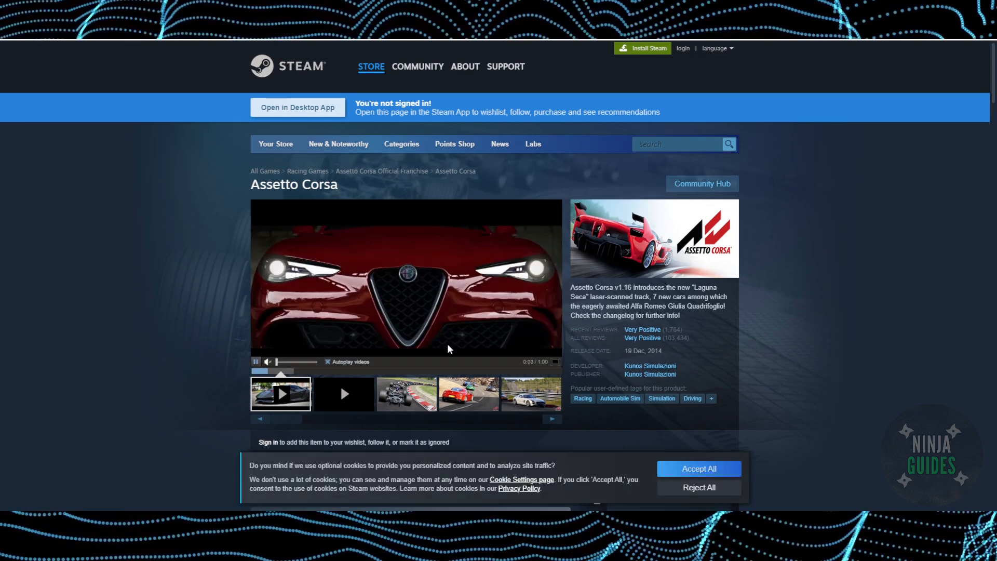
Scroll down to the Buy Assetto Corsa box showing £15.49 and Add to Cart
{"action": "scroll", "scroll_direction": "down", "scroll_amount": 3}
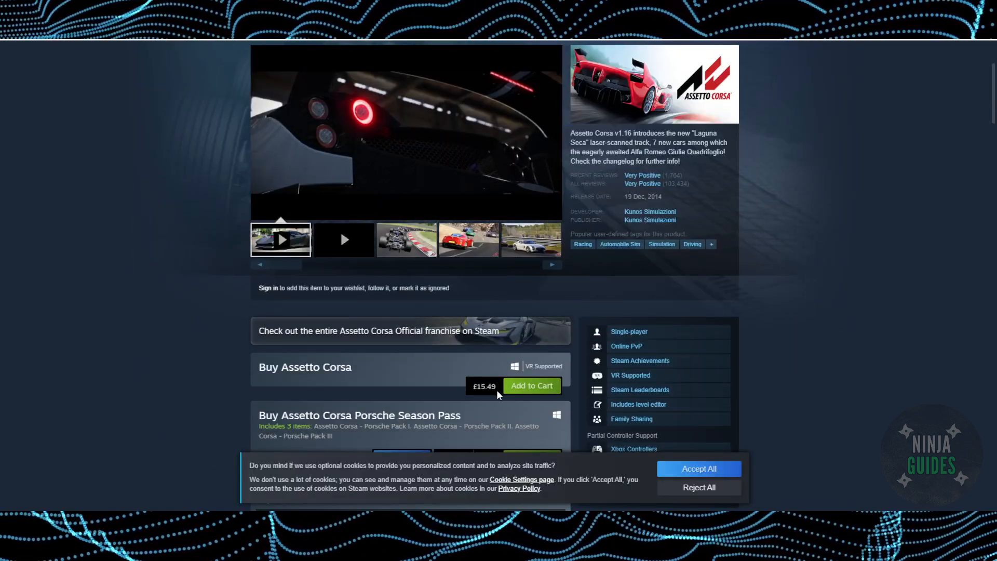
{"action": "scroll", "scroll_direction": "down", "scroll_amount": 3}
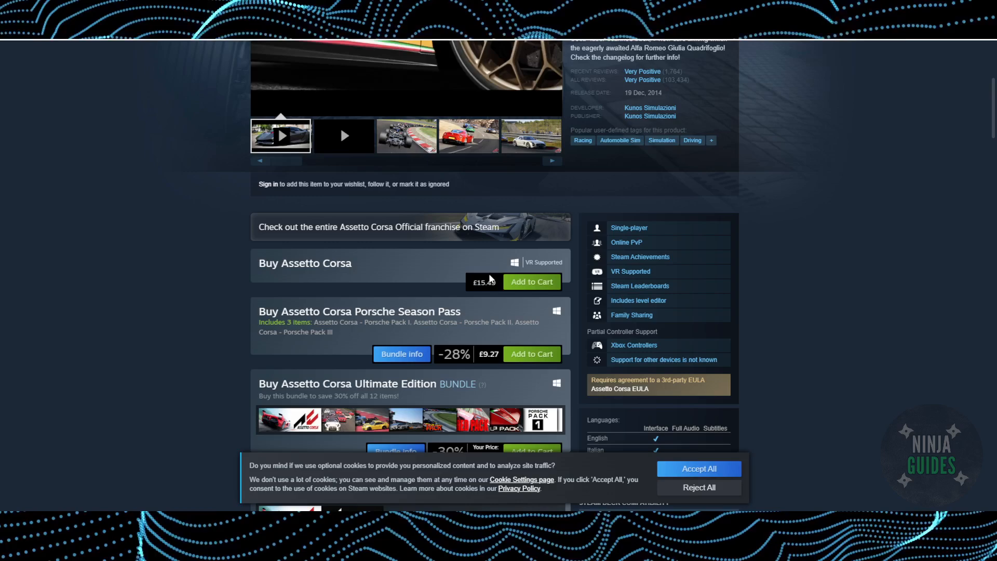